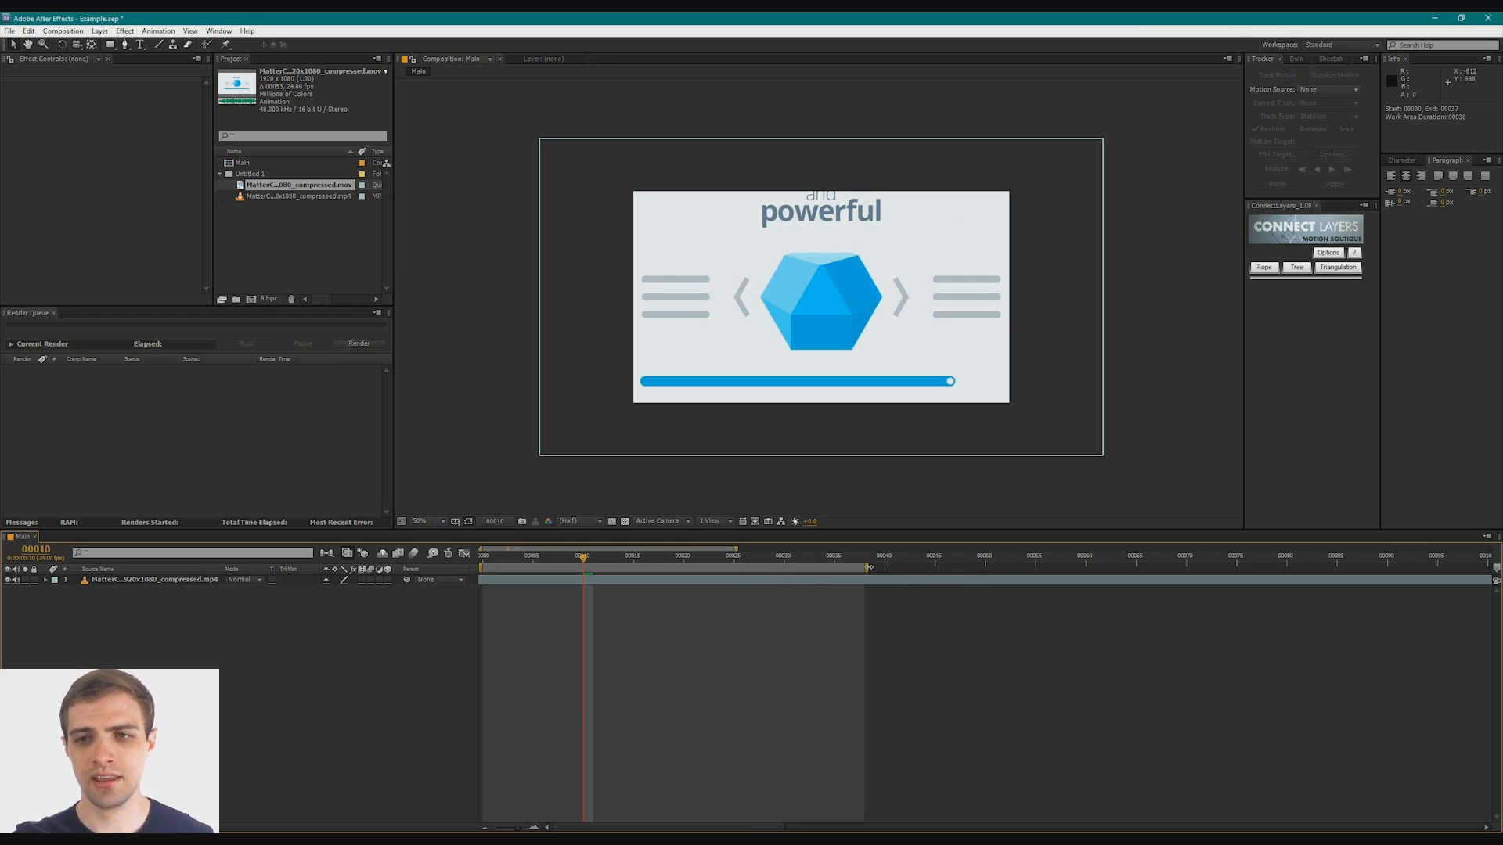
{"action": "mouse_move", "coordinate": [869, 570]}
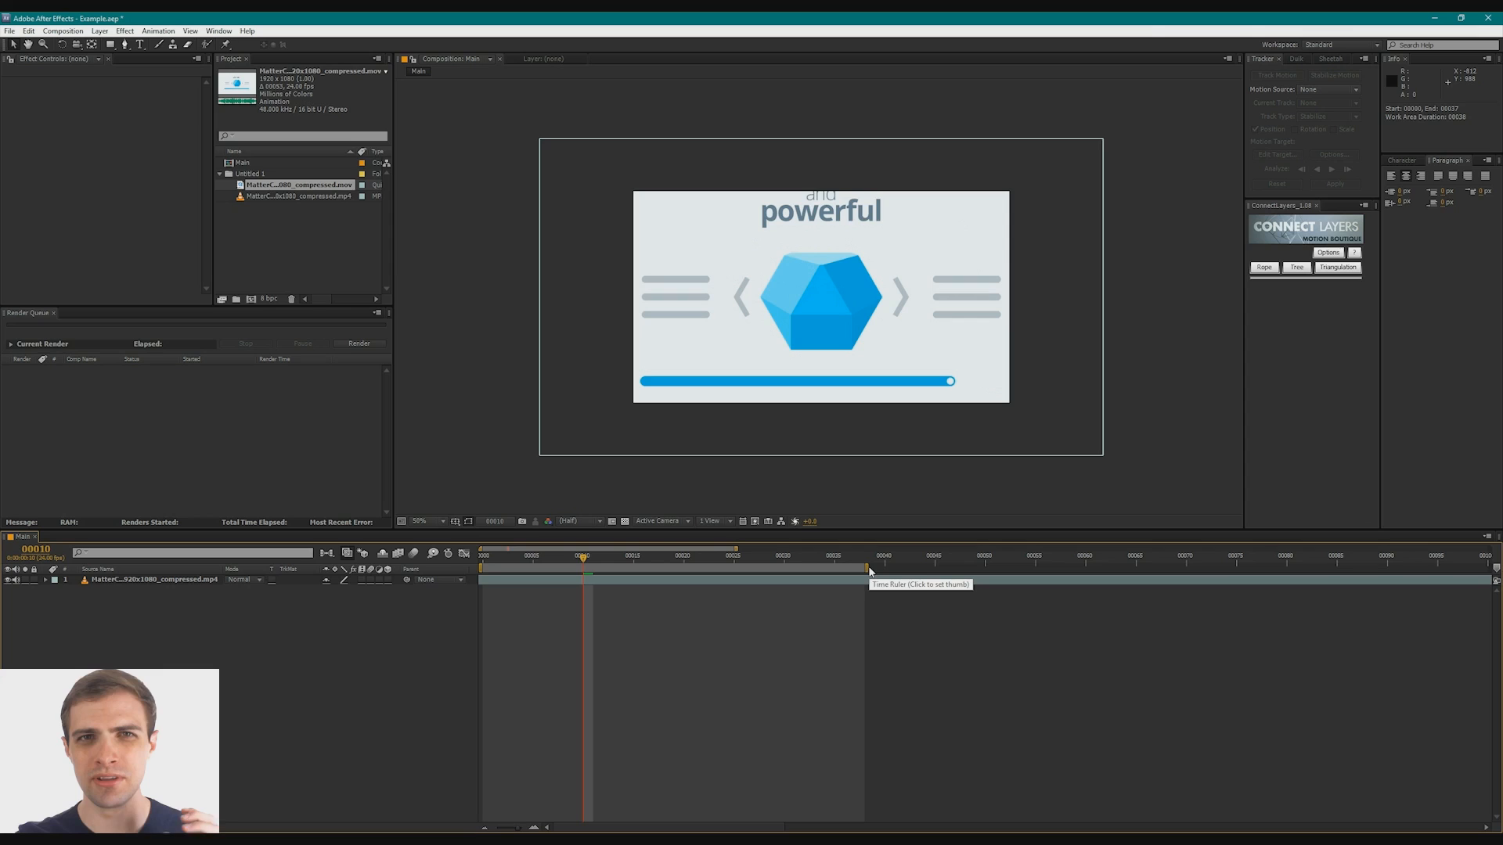
{"action": "mouse_move", "coordinate": [666, 580]}
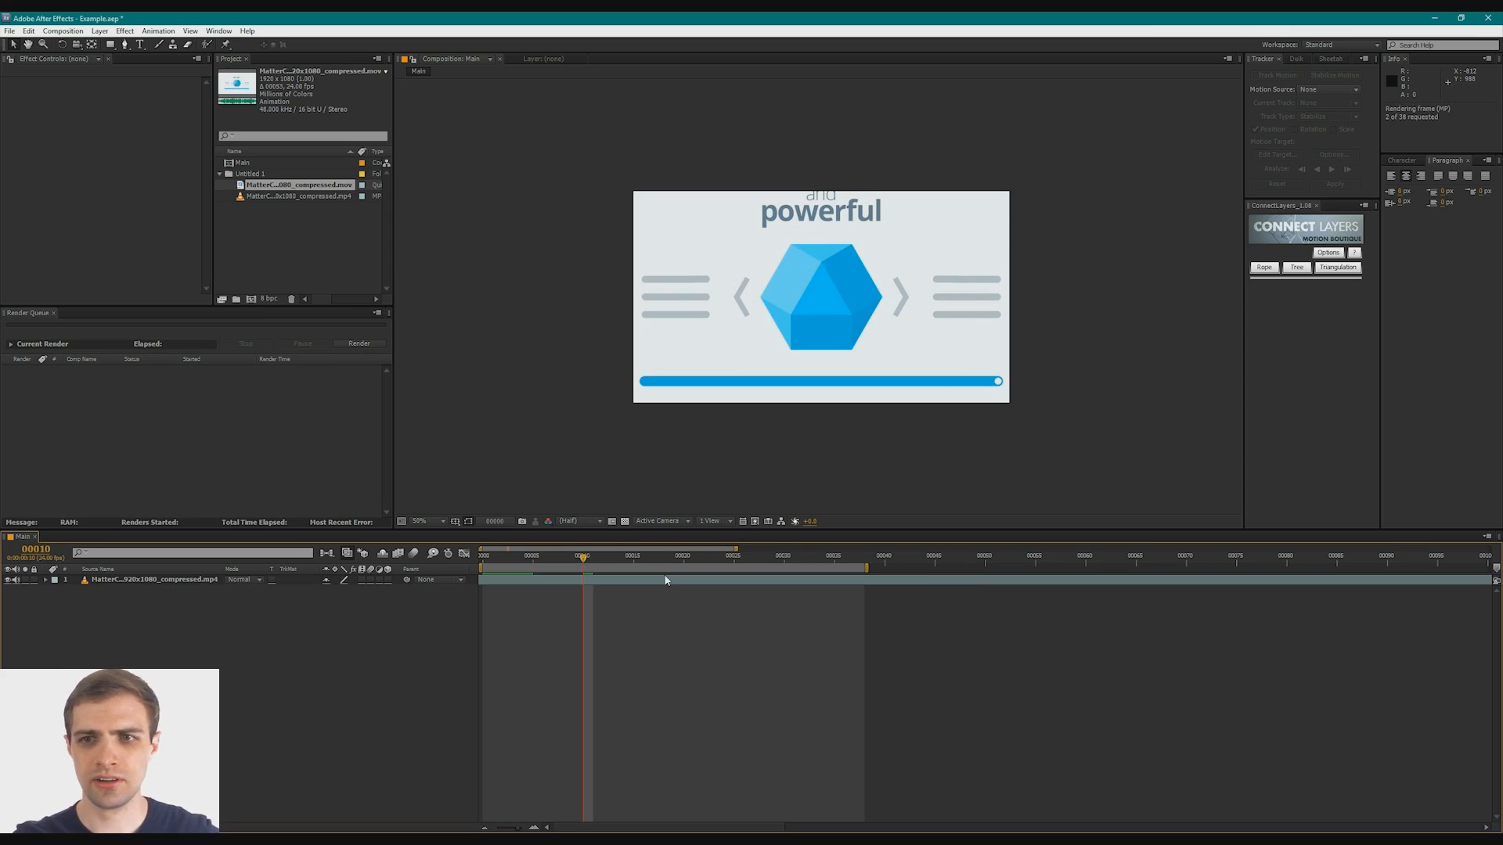
Play back the MP4 footage layer to preview it before re-encoding.
{"action": "key", "text": "Space"}
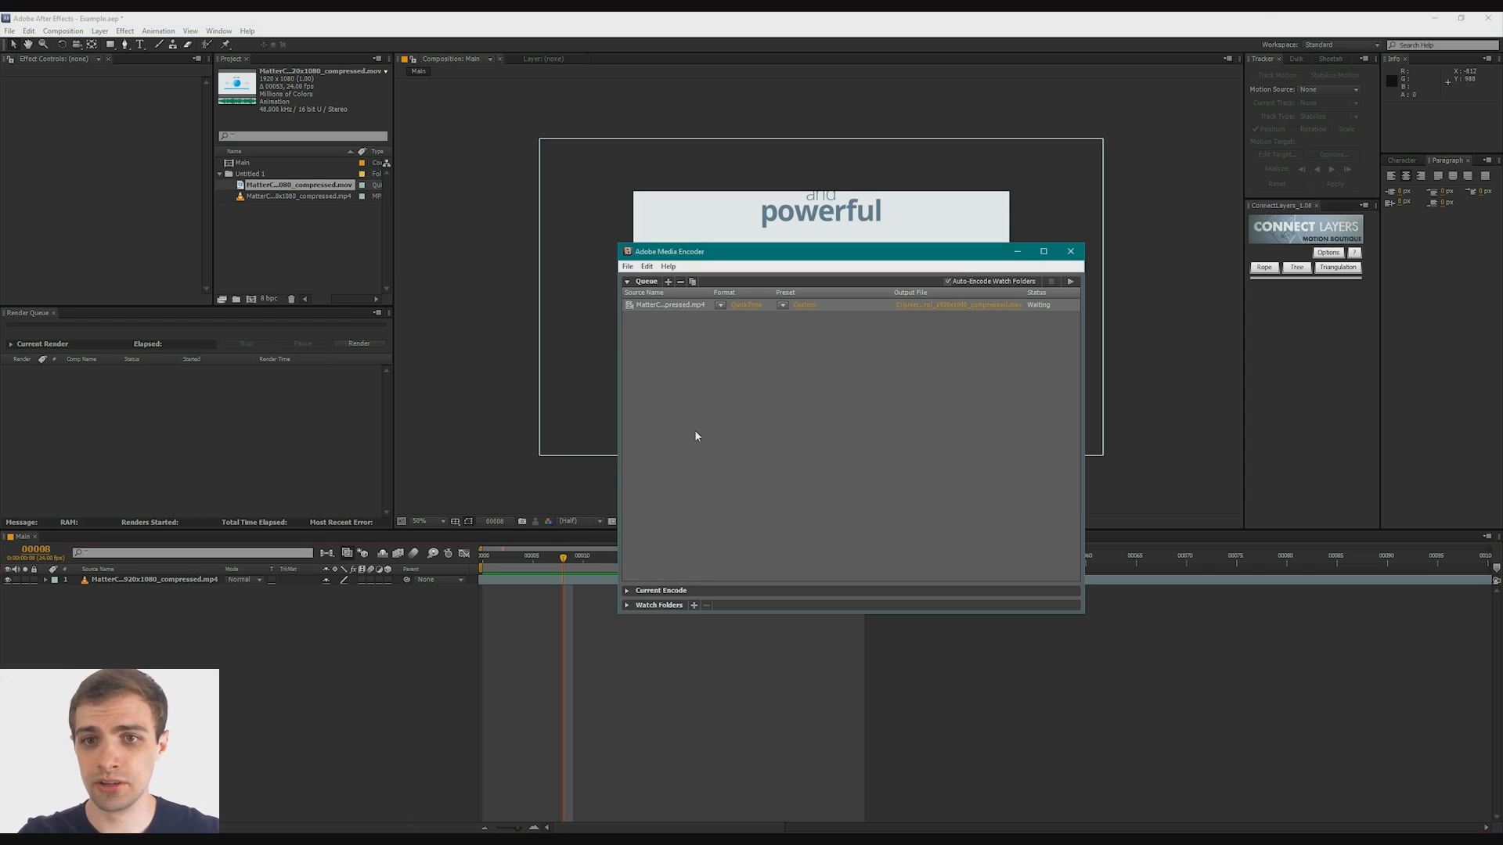
Set the queued clip's export to QuickTime format with the Animation codec at quality 100.
{"action": "left_click", "coordinate": [804, 304]}
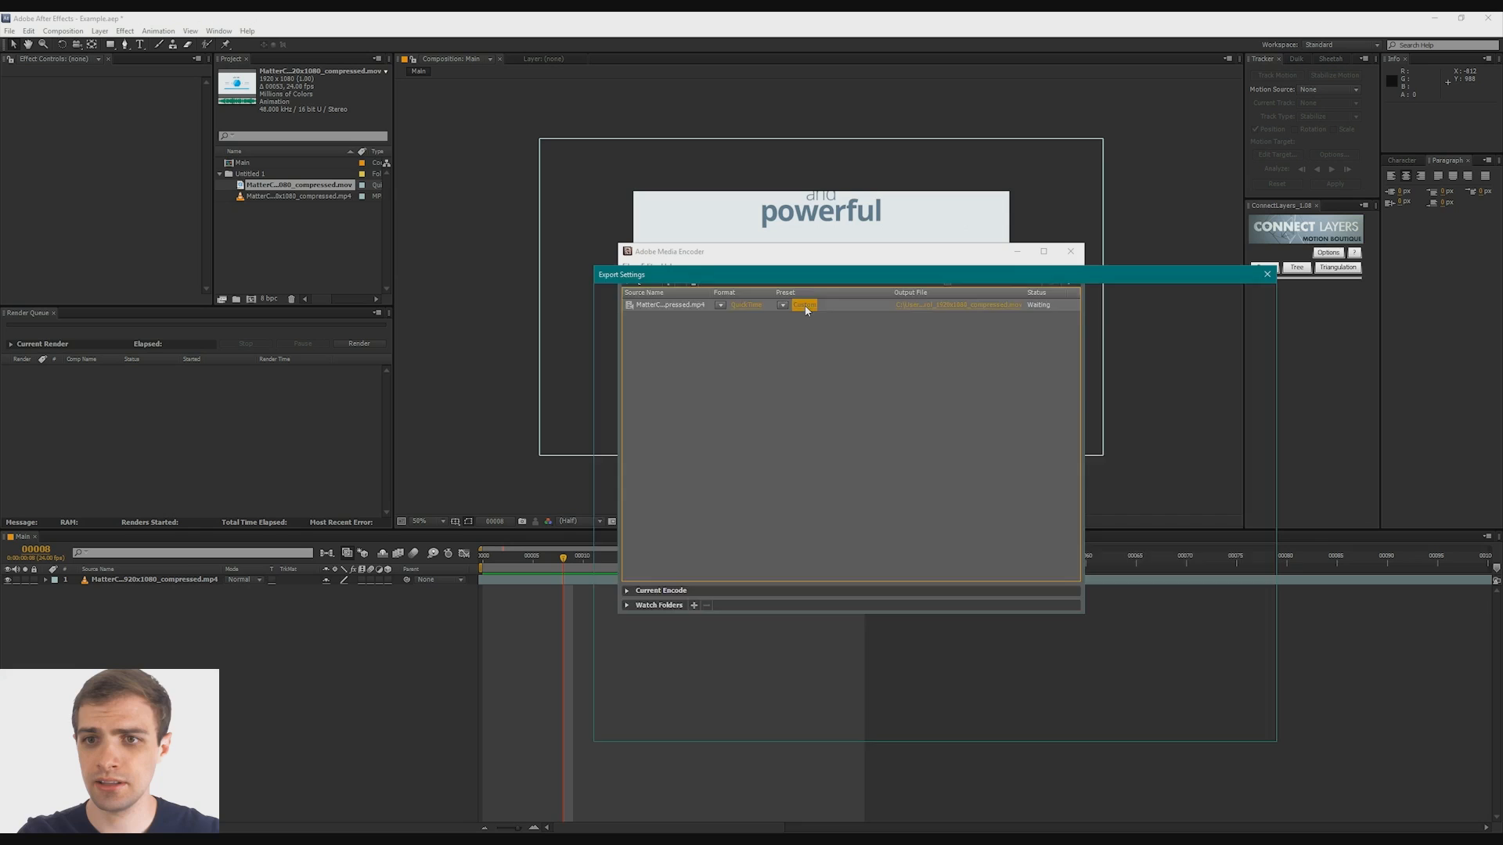
{"action": "left_click", "coordinate": [805, 305]}
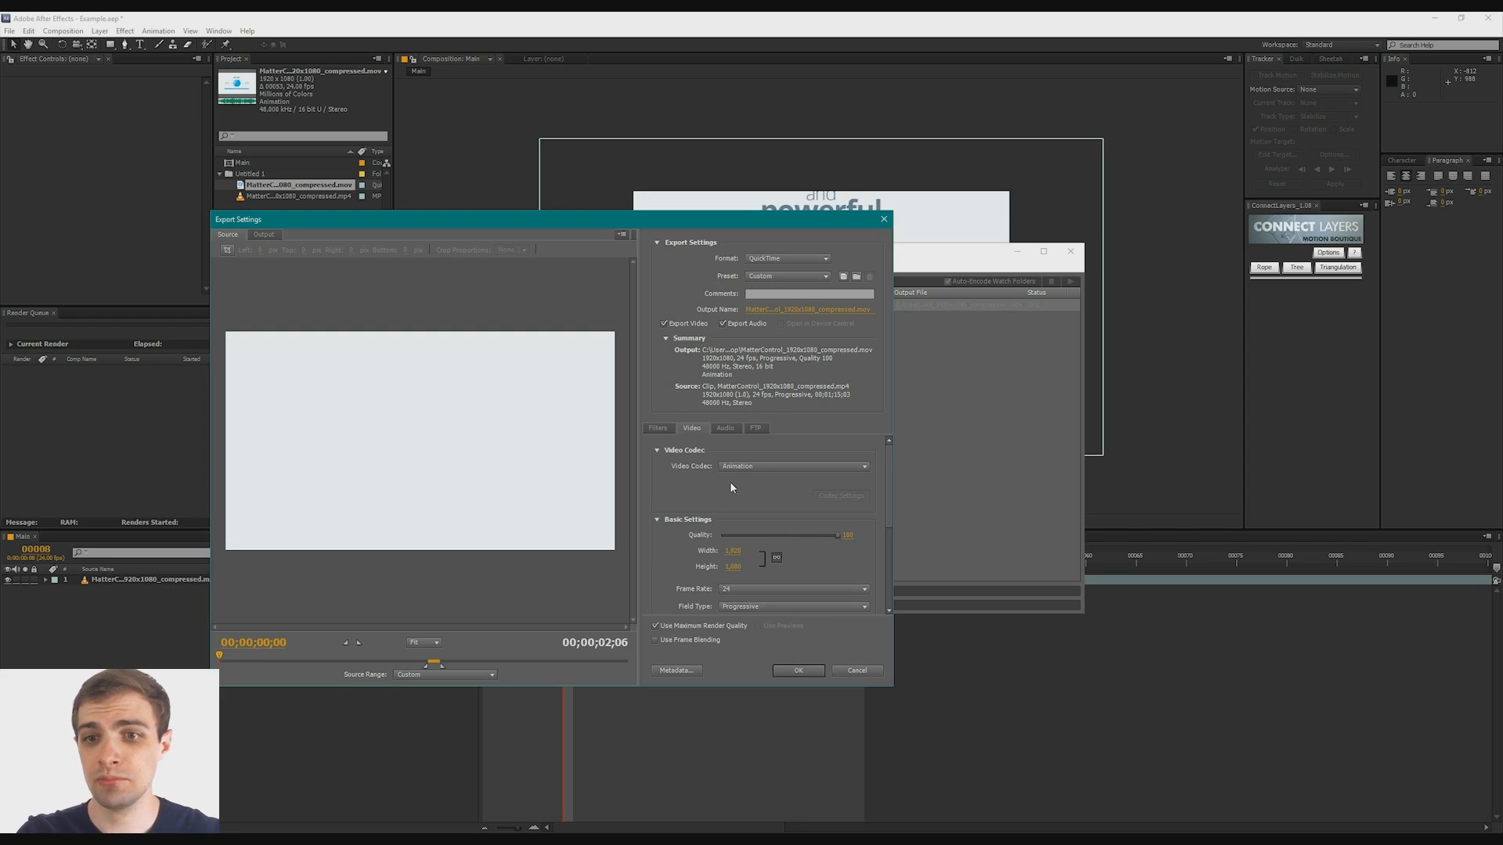
{"action": "left_click", "coordinate": [793, 466]}
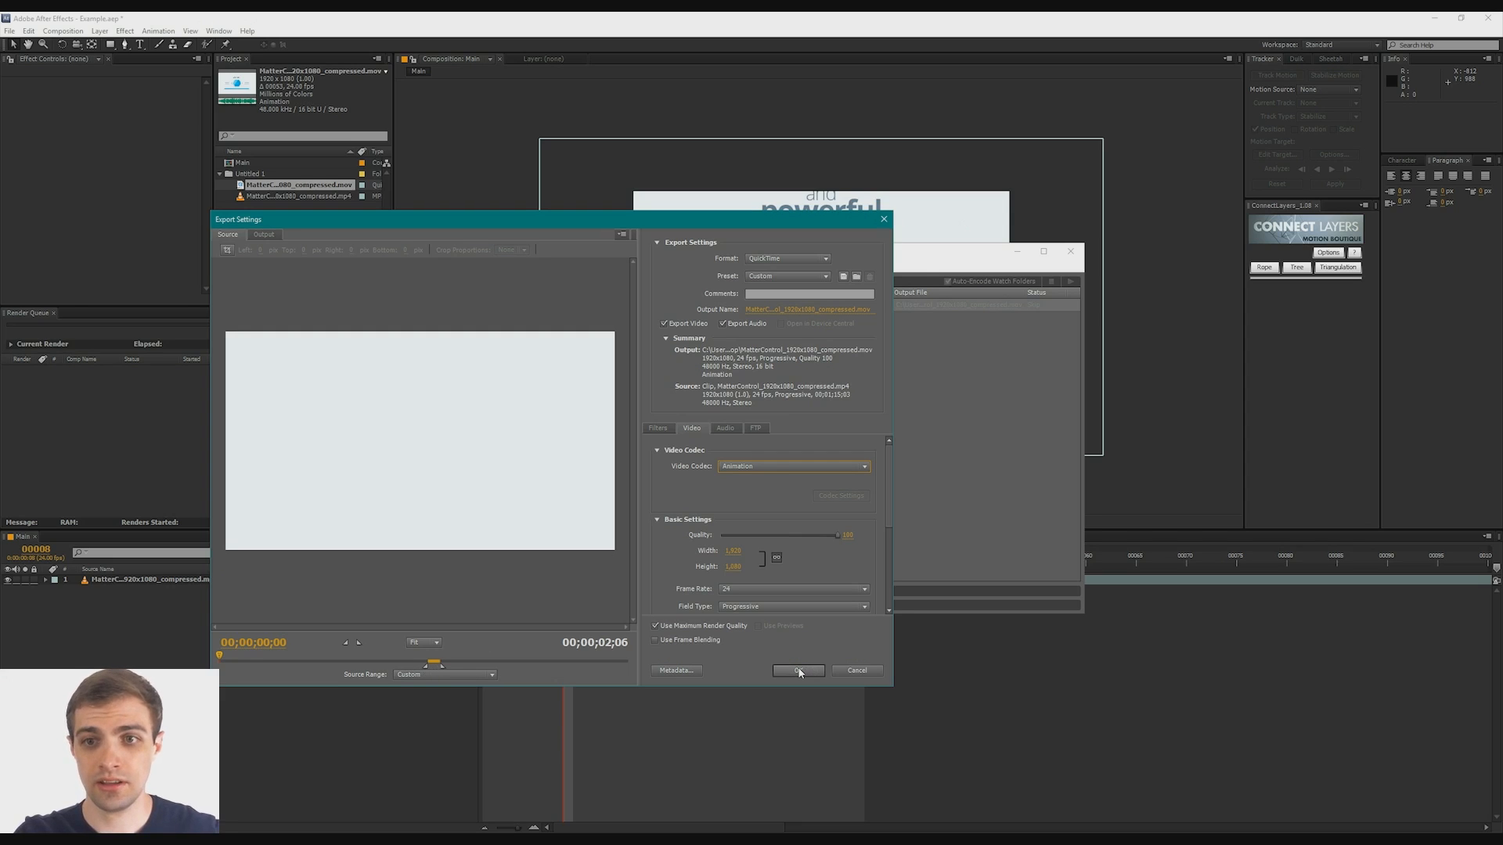
Confirm the QuickTime export settings and start encoding the queued clip.
{"action": "left_click", "coordinate": [799, 671]}
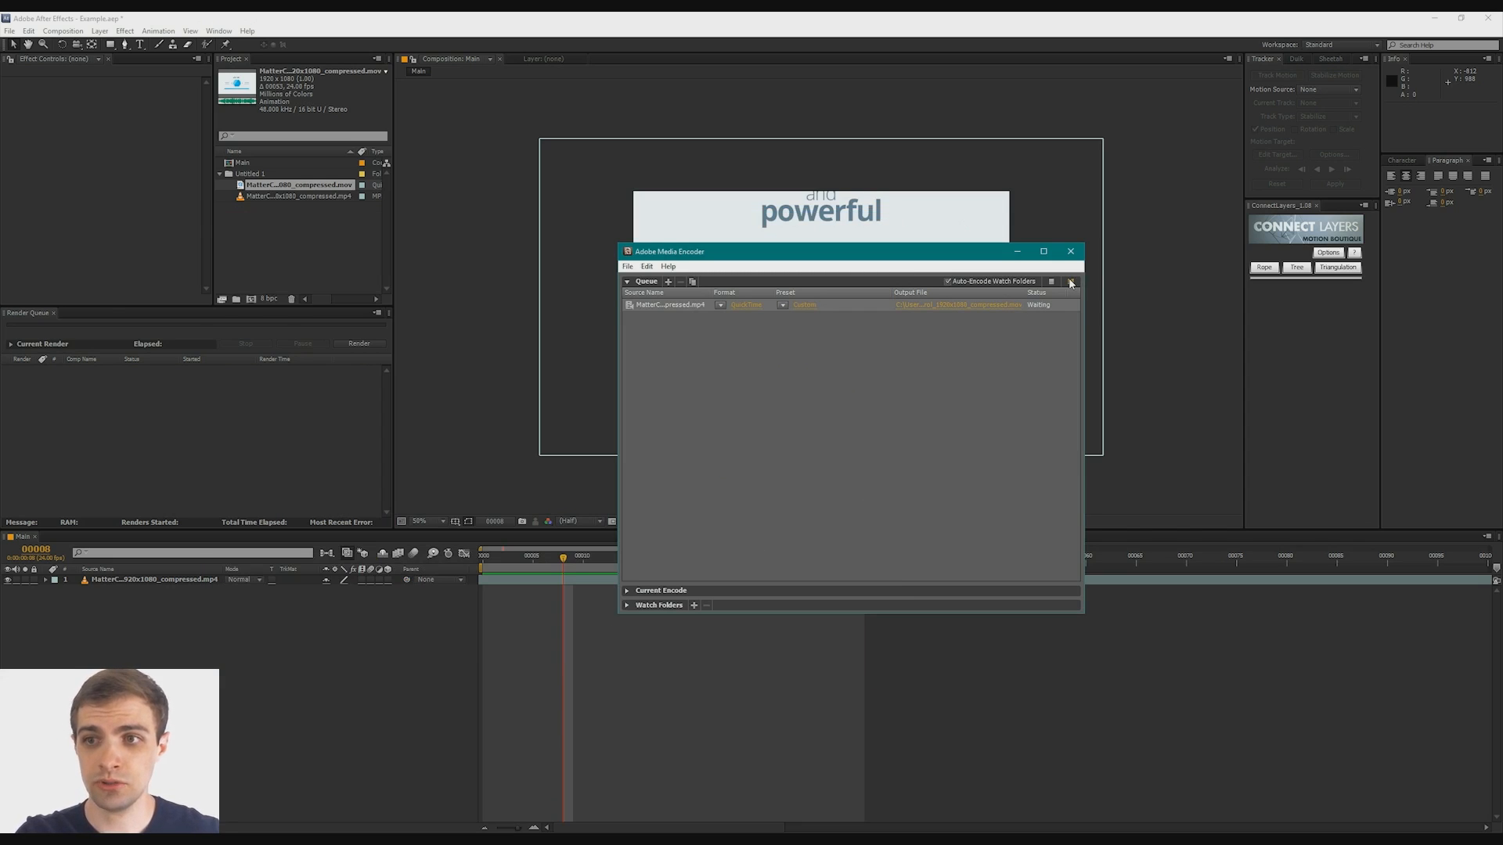
{"action": "left_click", "coordinate": [1070, 281]}
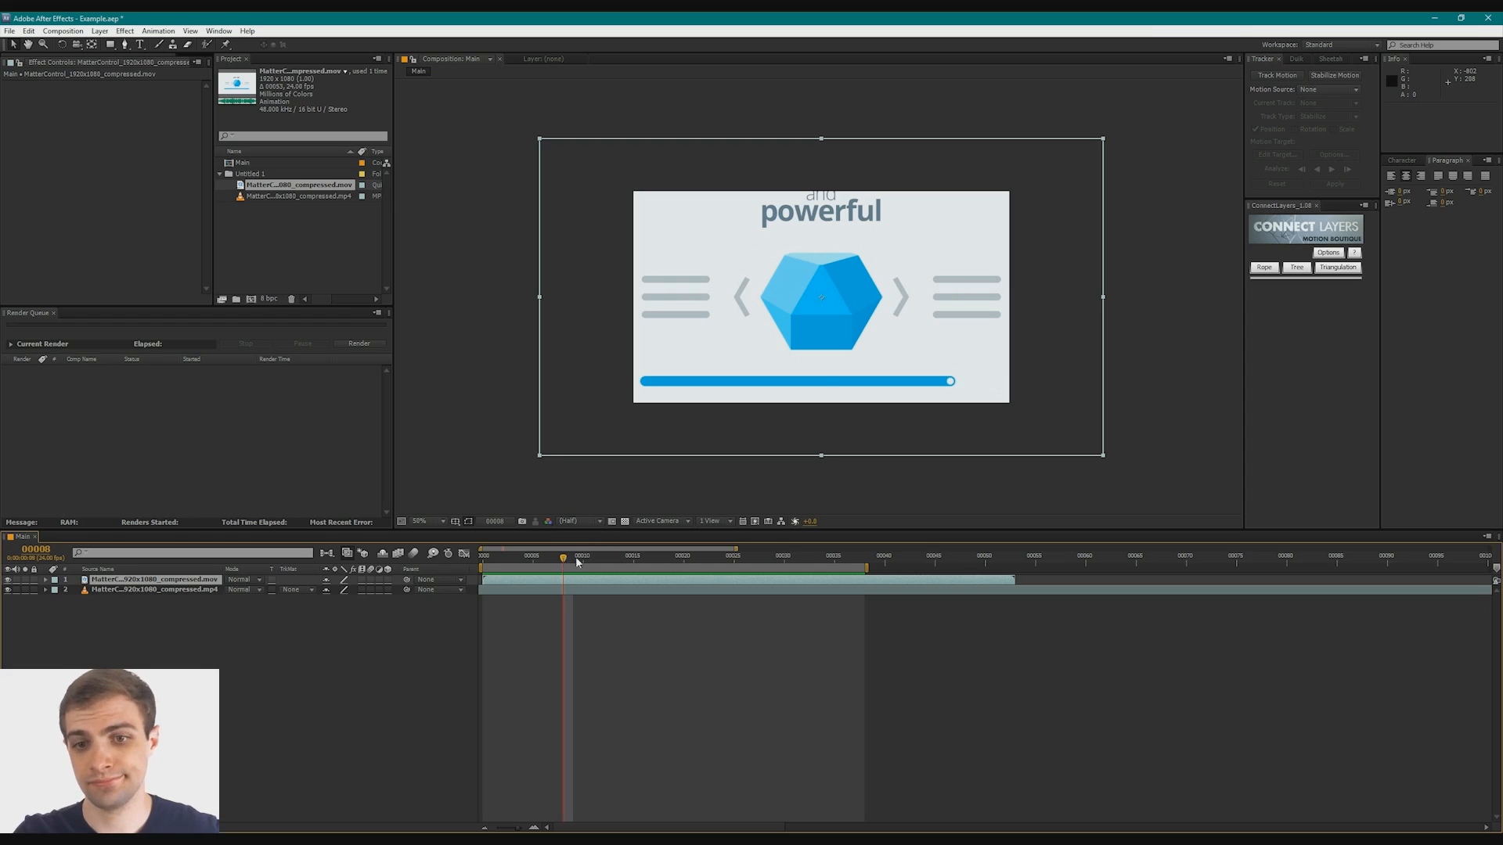
Scrub the current-time indicator across the timeline to preview the .mov layer.
{"action": "left_click", "coordinate": [786, 557]}
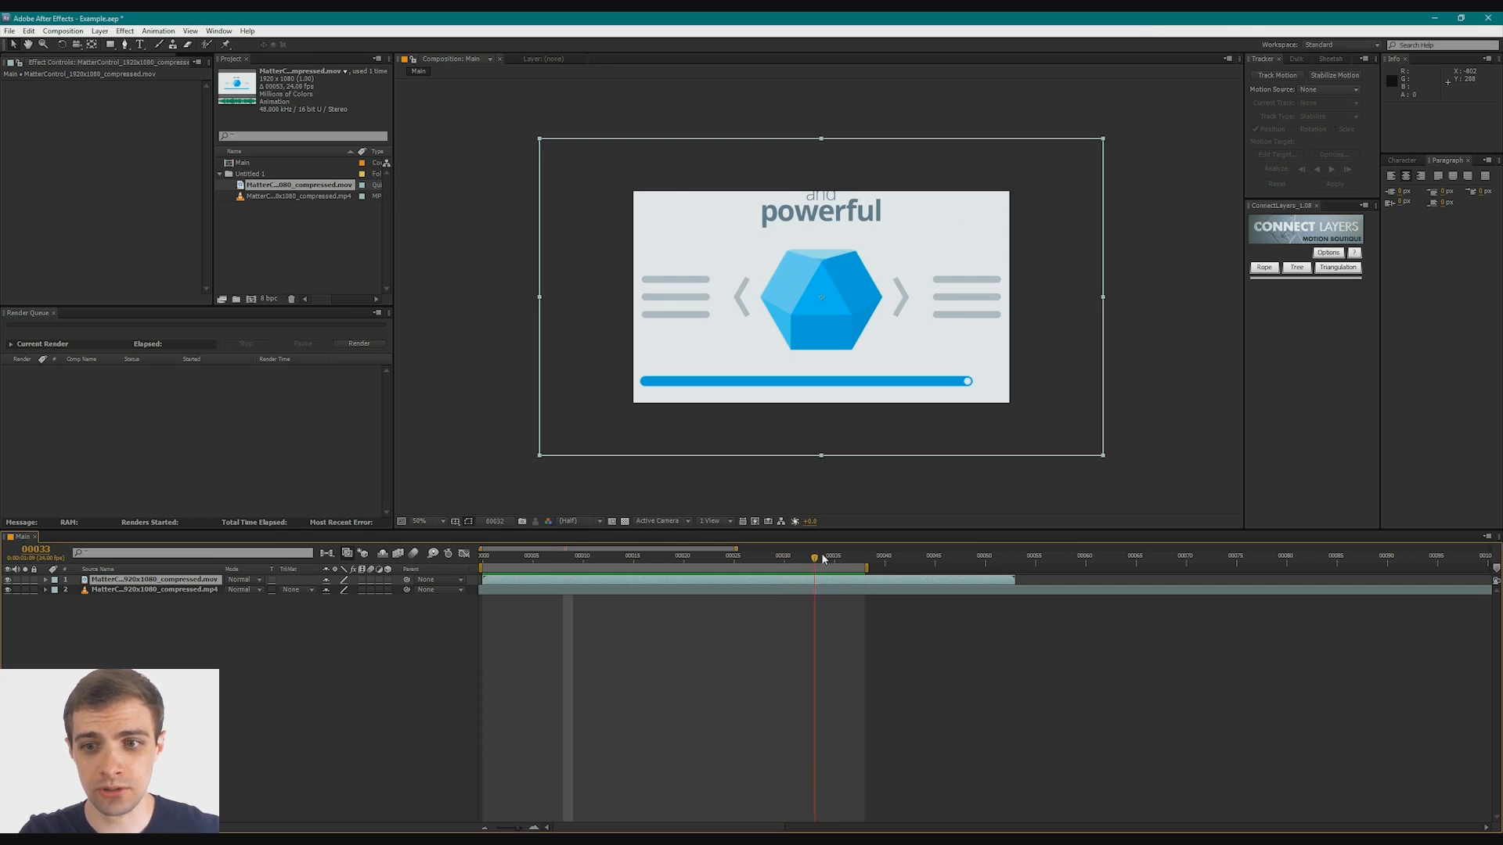
{"action": "left_click_drag", "start_coordinate": [821, 555], "coordinate": [841, 556]}
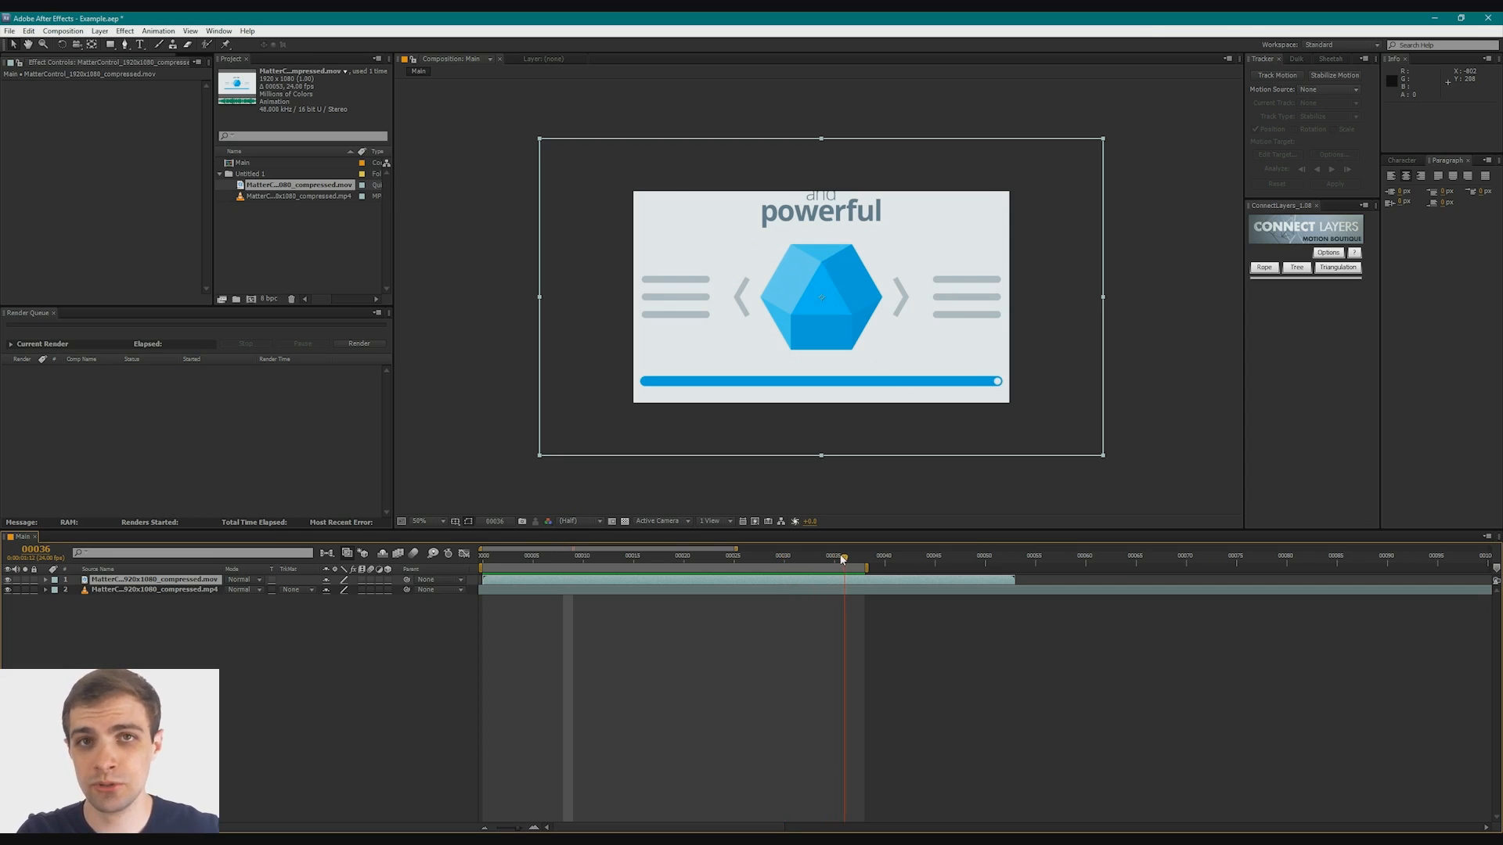